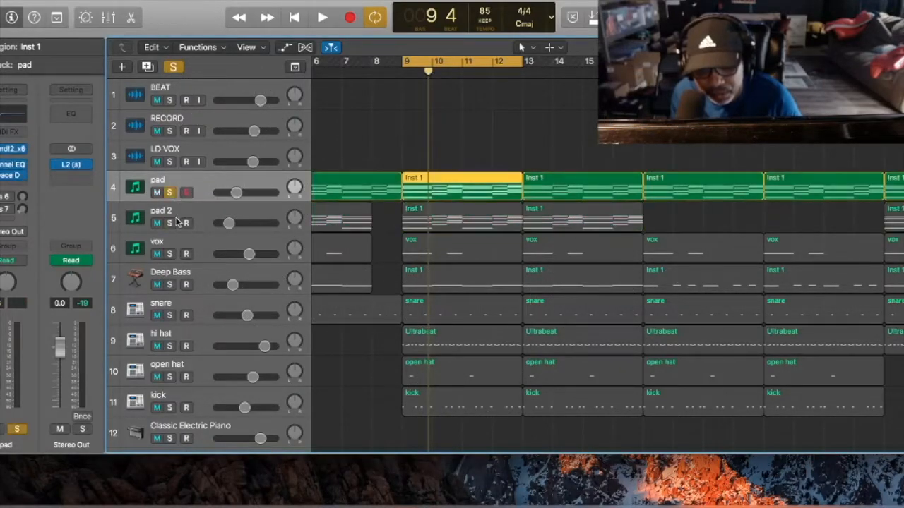
mouse_move(191, 215)
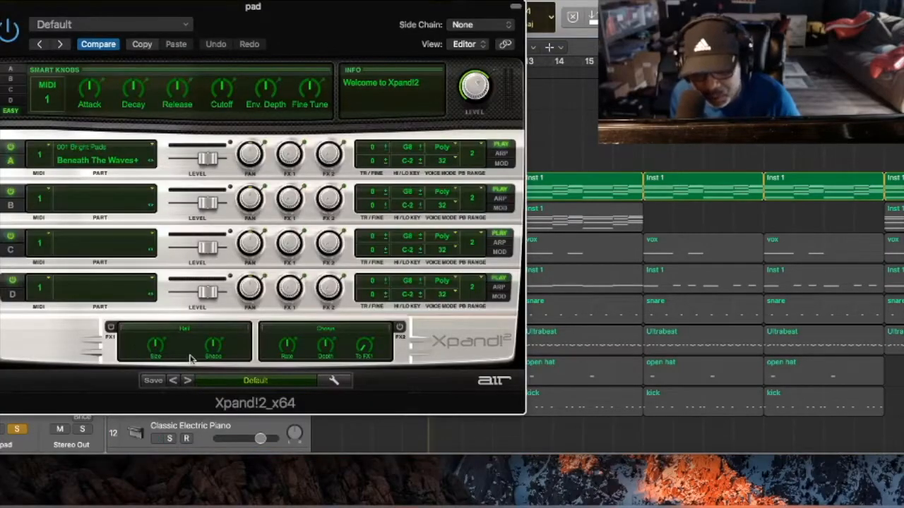
Step: Close Xpand!2 and open the pad's Inst 1 region, showing the F♯m7/9 chord notes
left_click(156, 439)
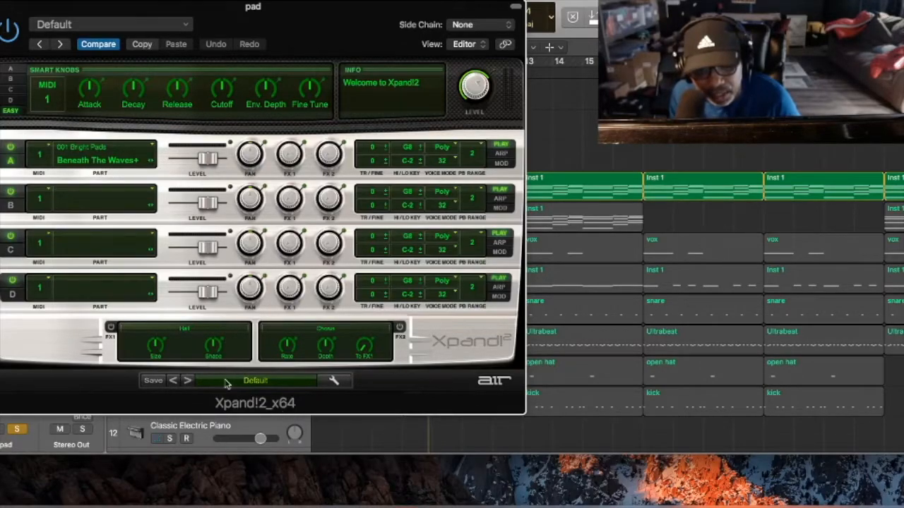
left_click(154, 438)
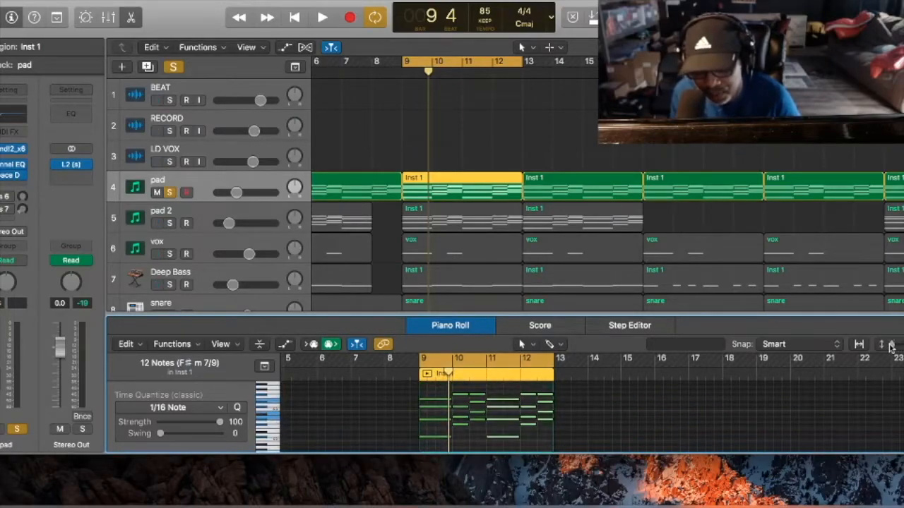
left_click(322, 17)
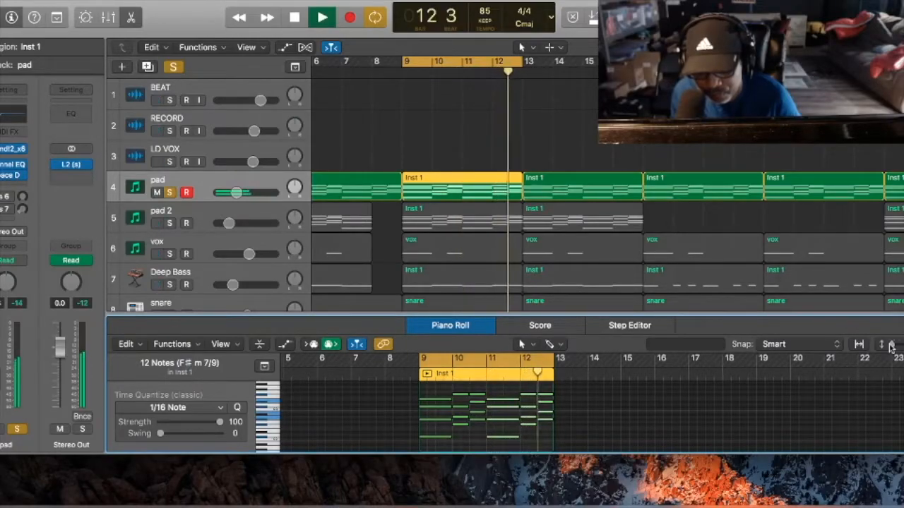
left_click(322, 17)
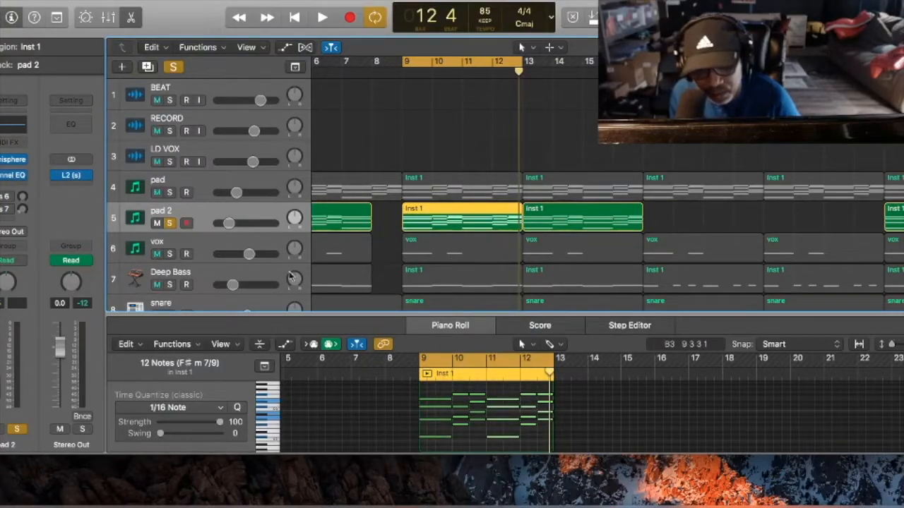
Step: Play the soloed pad 2 layered chords, then stop playback
left_click(322, 17)
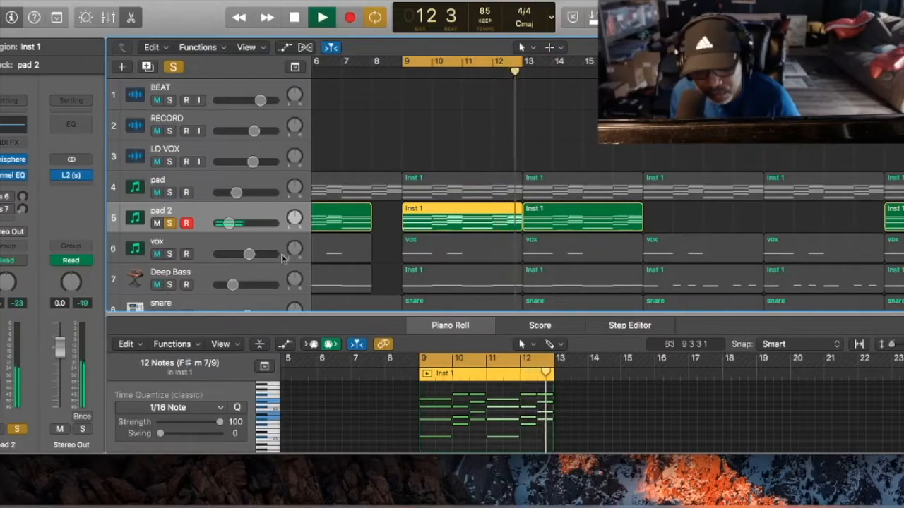
left_click(322, 17)
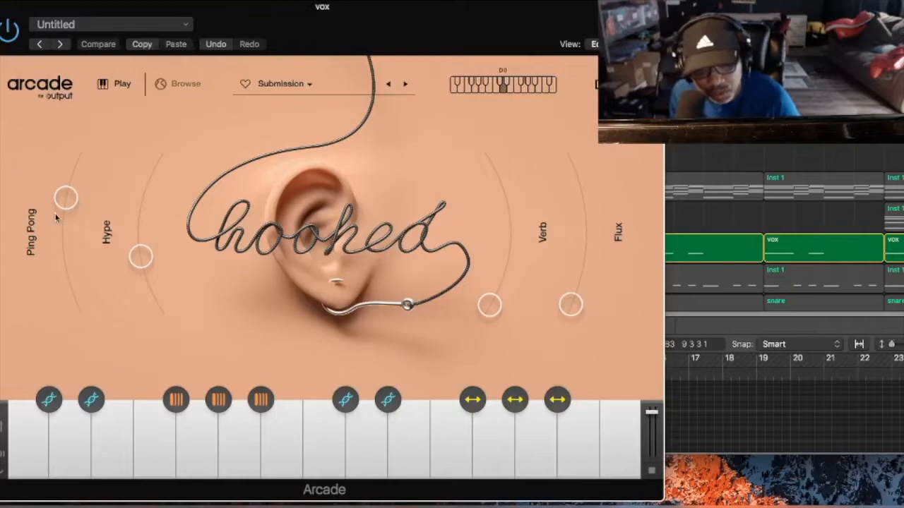
mouse_move(250, 125)
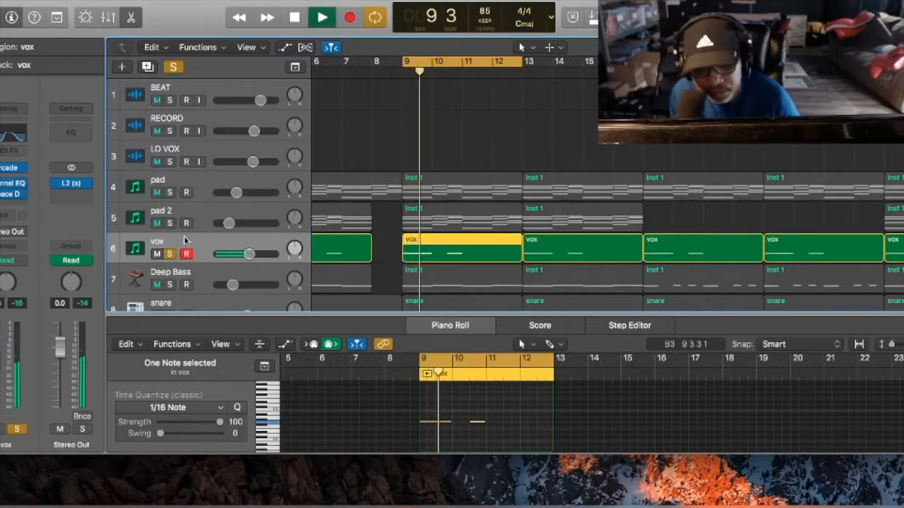
Step: Stop playback after auditioning the vox track
left_click(322, 17)
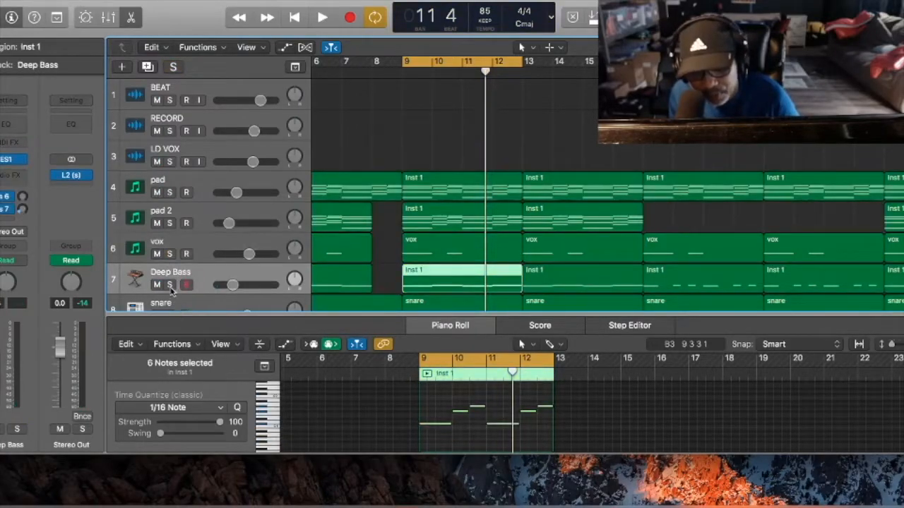
Step: Solo Deep Bass and play its six-note bassline
left_click(170, 284)
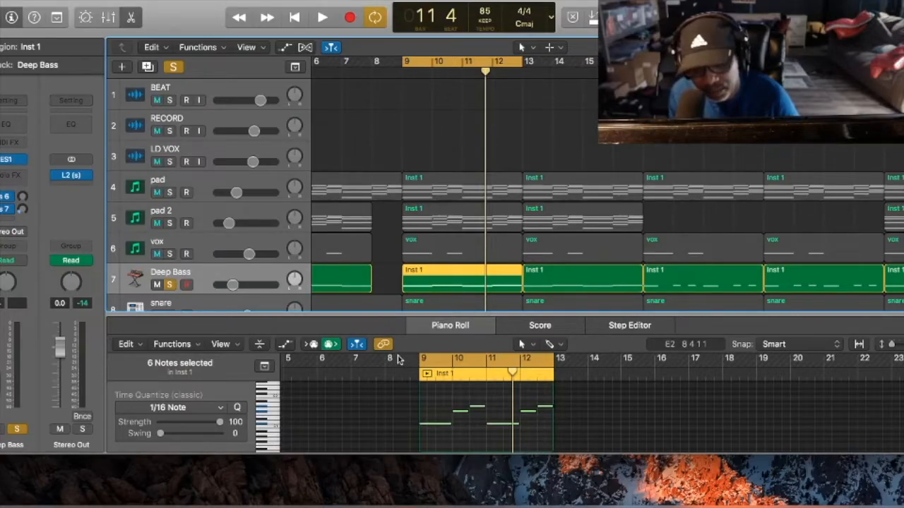
left_click(322, 16)
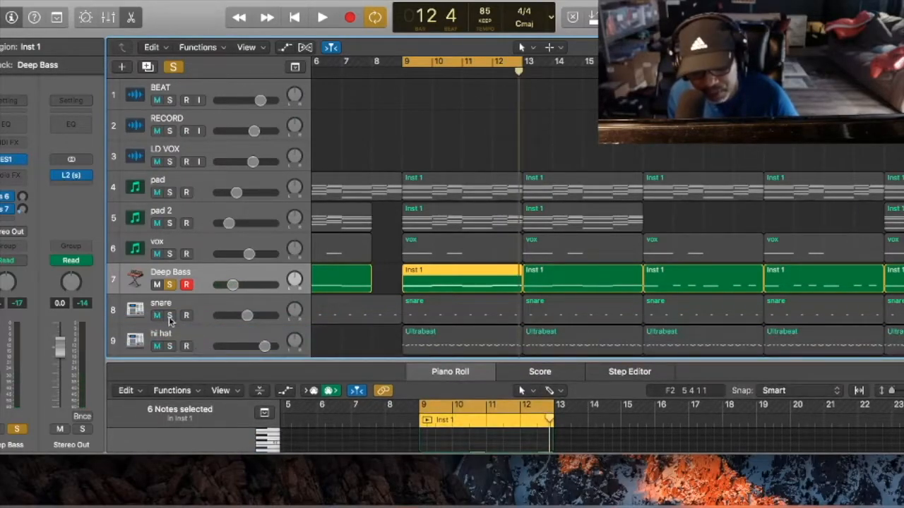
Step: Turn on Solo for the snare track
left_click(162, 309)
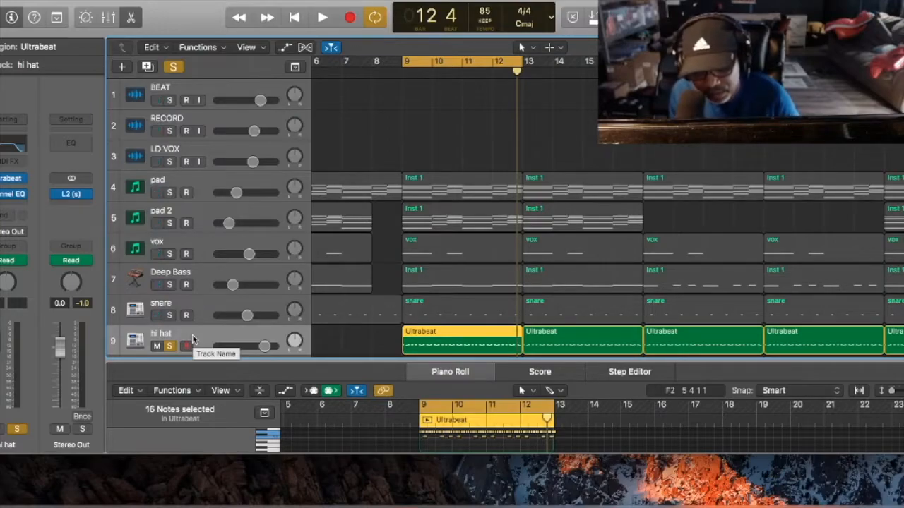
Step: Play the soloed hi hat Ultrabeat pattern
left_click(322, 17)
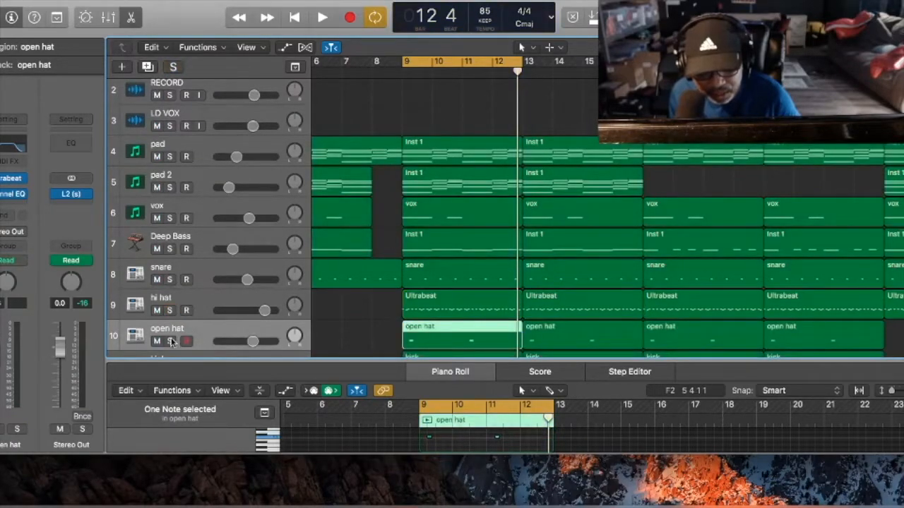
Step: Solo the open hat track, play its pattern, then stop
left_click(172, 341)
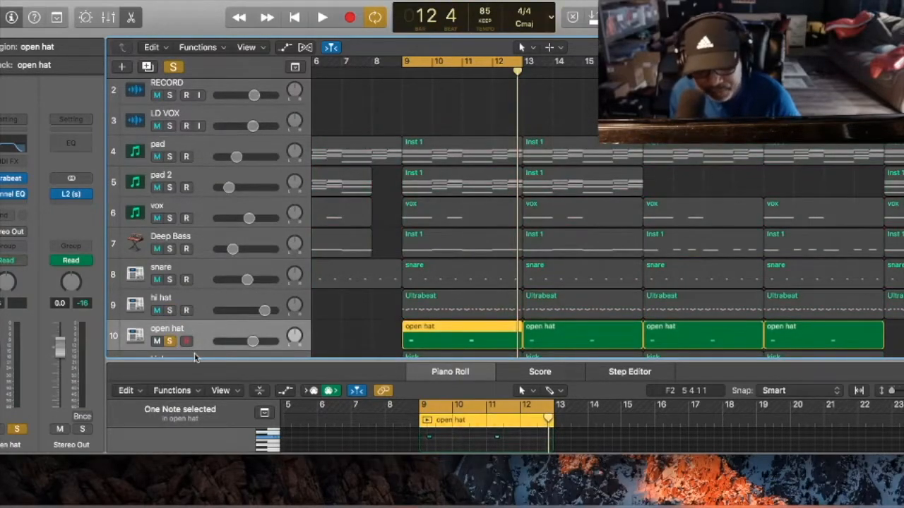
left_click(321, 17)
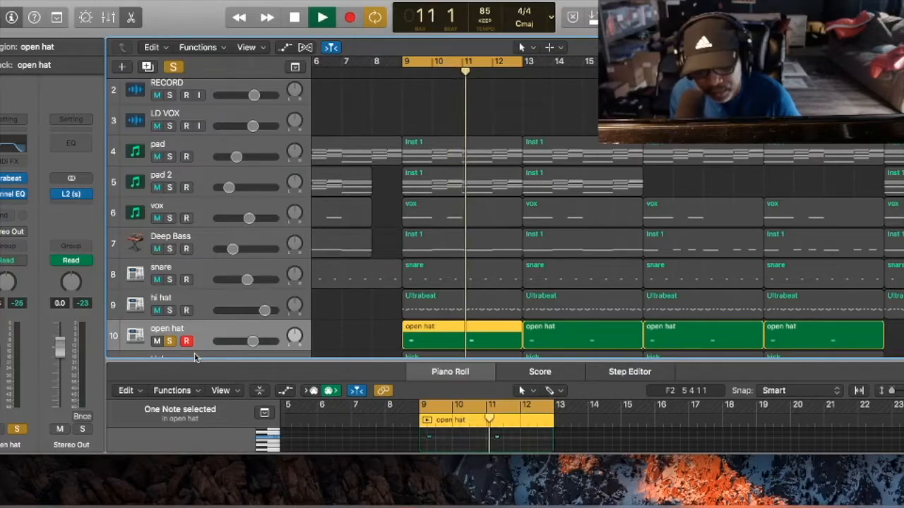
left_click(322, 17)
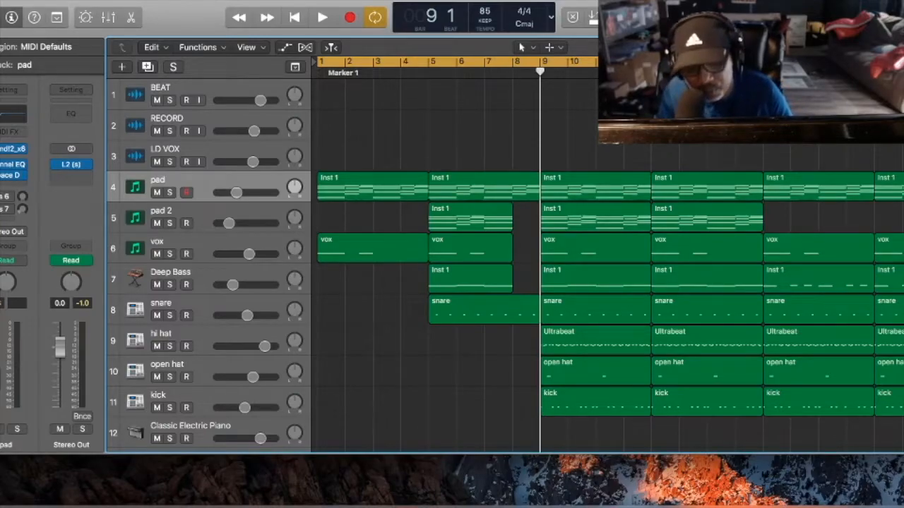
Step: Play the full unsoloed arrangement from bar 1
left_click(322, 17)
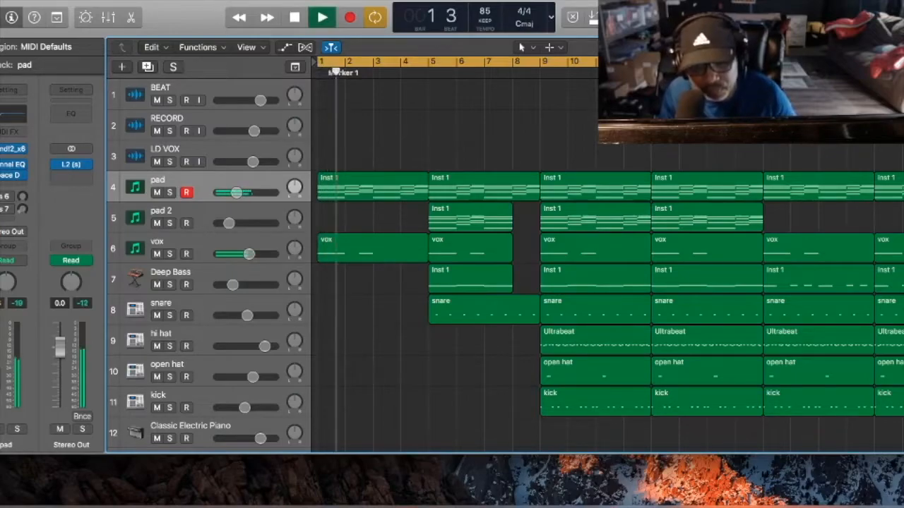